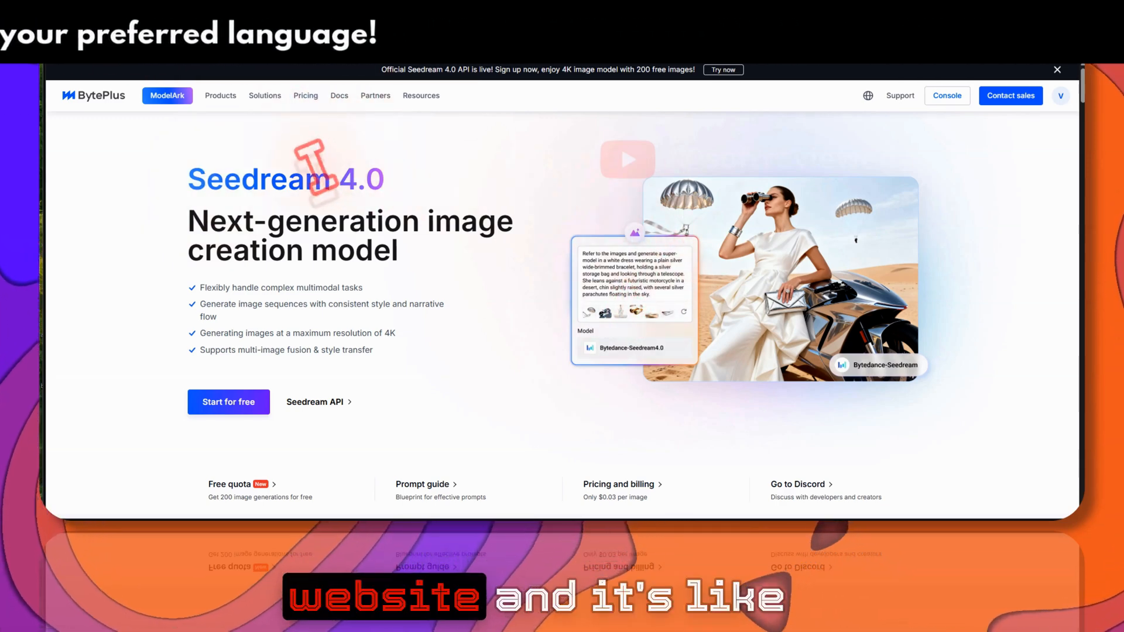
{"action": "mouse_move", "coordinate": [140, 194]}
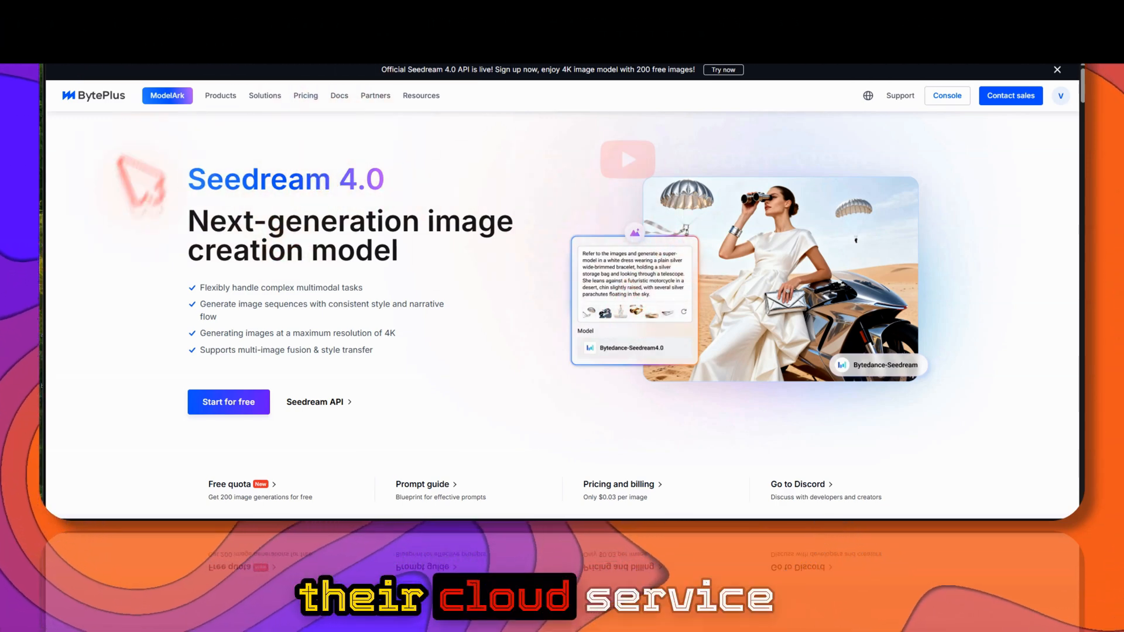
{"action": "mouse_move", "coordinate": [466, 215]}
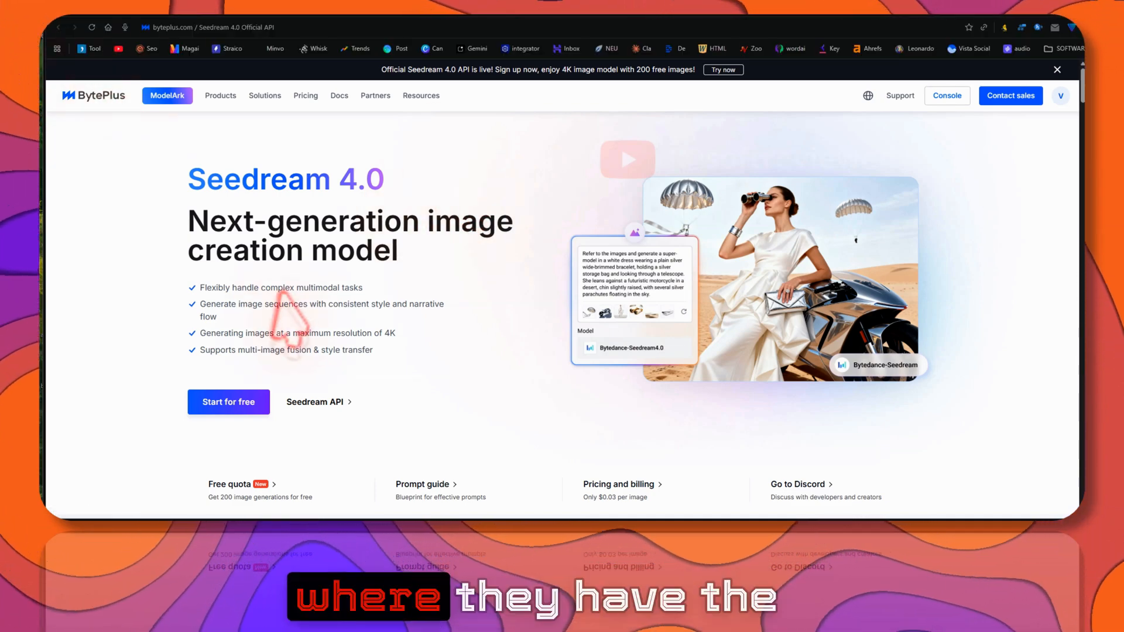
{"action": "mouse_move", "coordinate": [330, 351]}
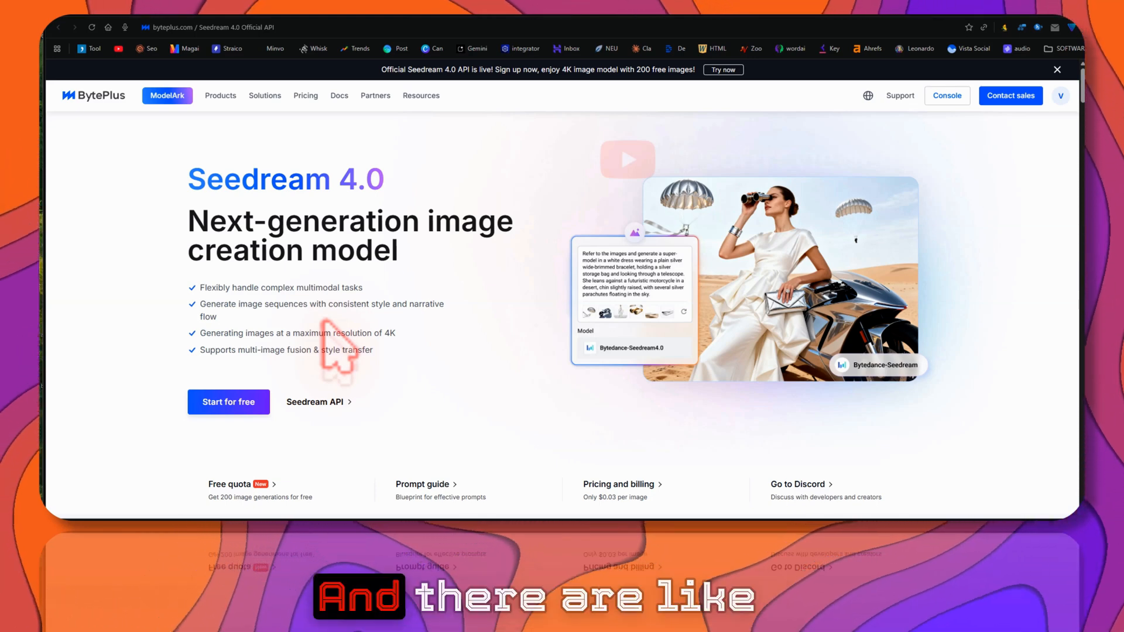
Browse the cloud product catalogue, close it, and scroll down to the free quota offer.
{"action": "left_click", "coordinate": [220, 95]}
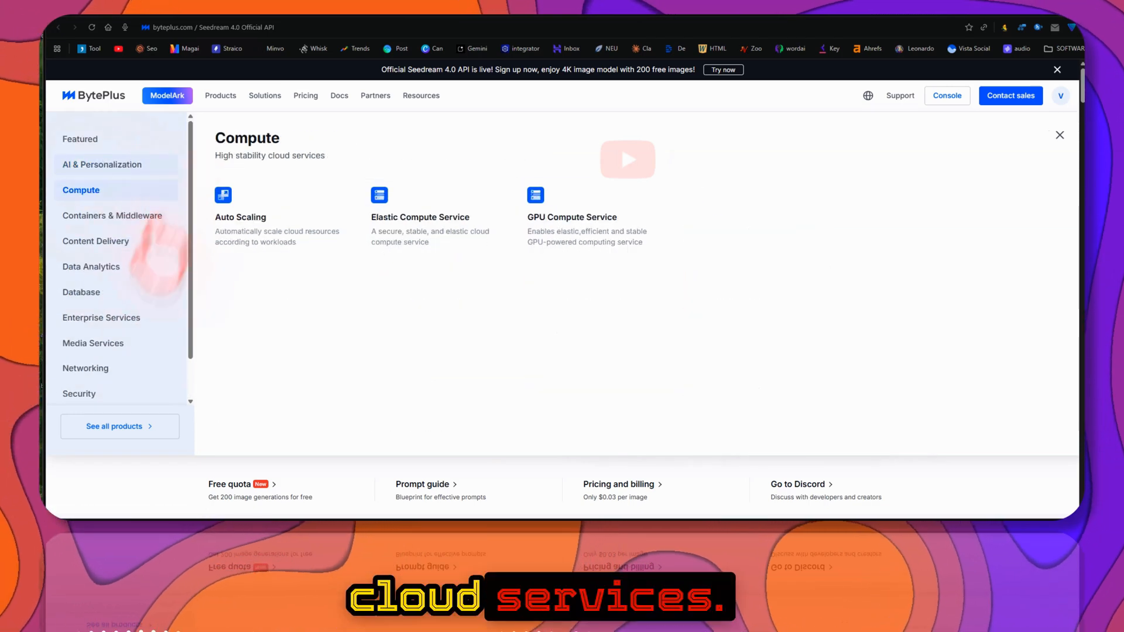
{"action": "left_click", "coordinate": [1060, 135]}
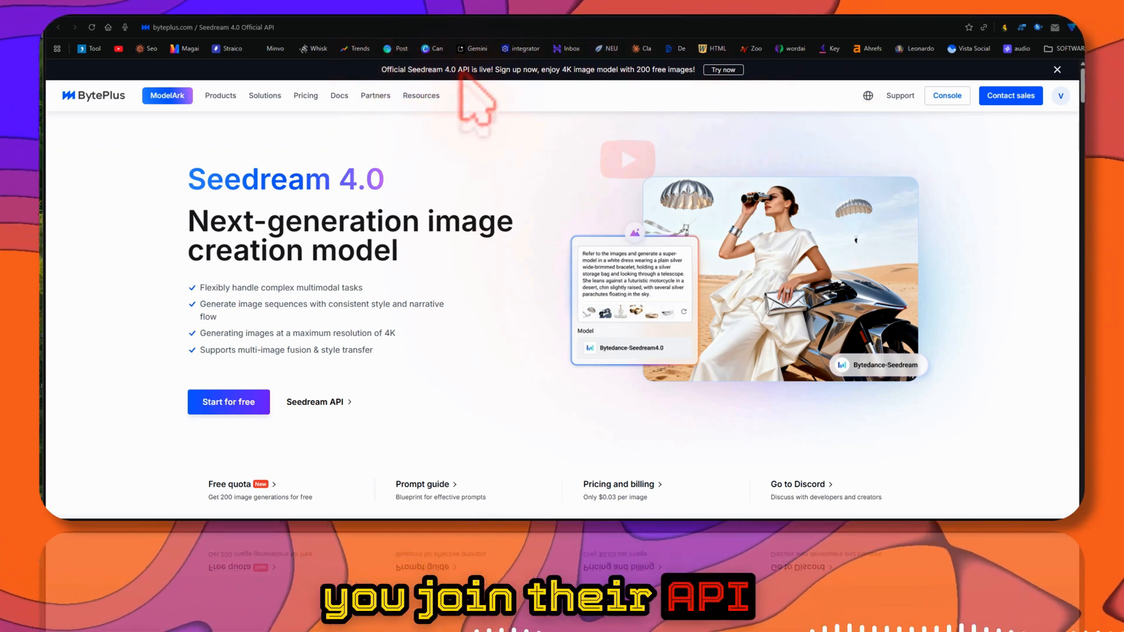
{"action": "mouse_move", "coordinate": [509, 111]}
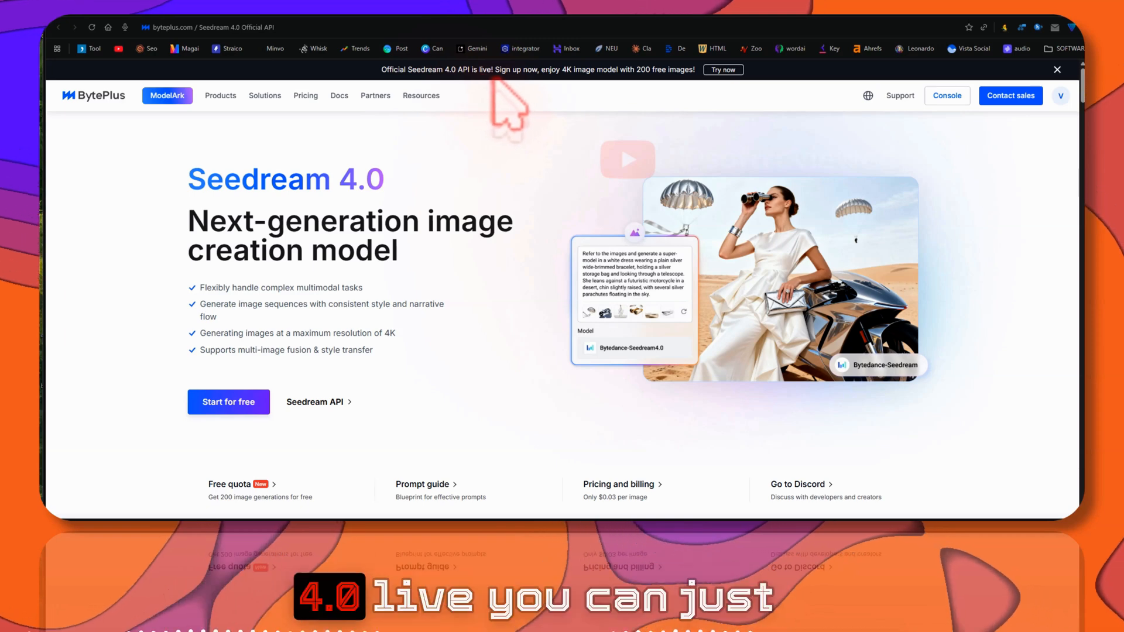
{"action": "mouse_move", "coordinate": [638, 93]}
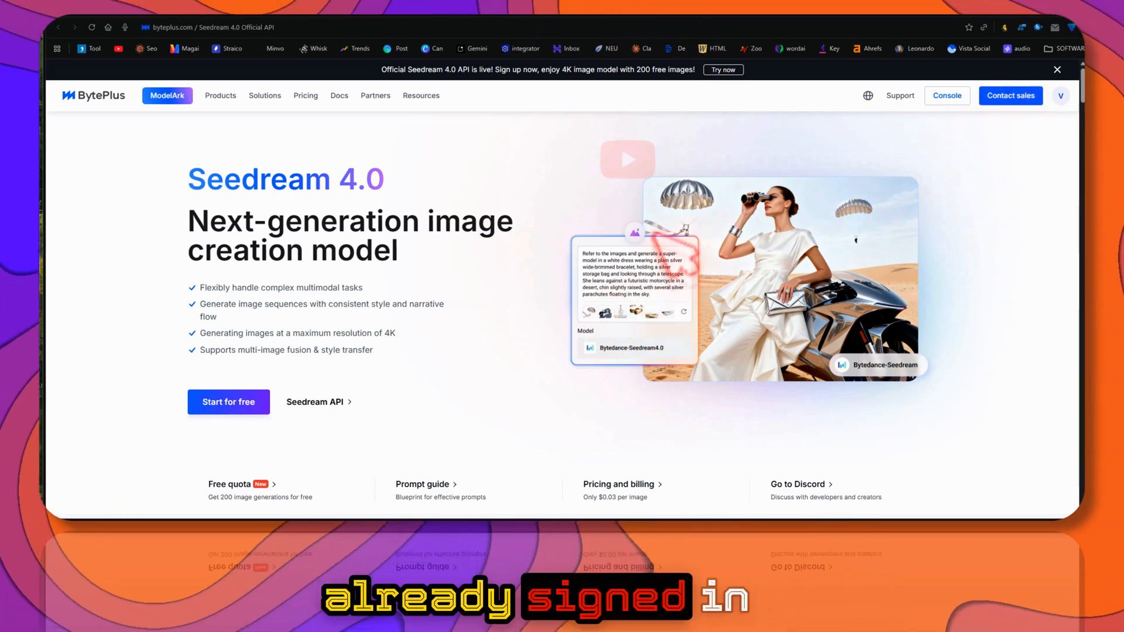
{"action": "scroll", "scroll_direction": "down", "scroll_amount": 3}
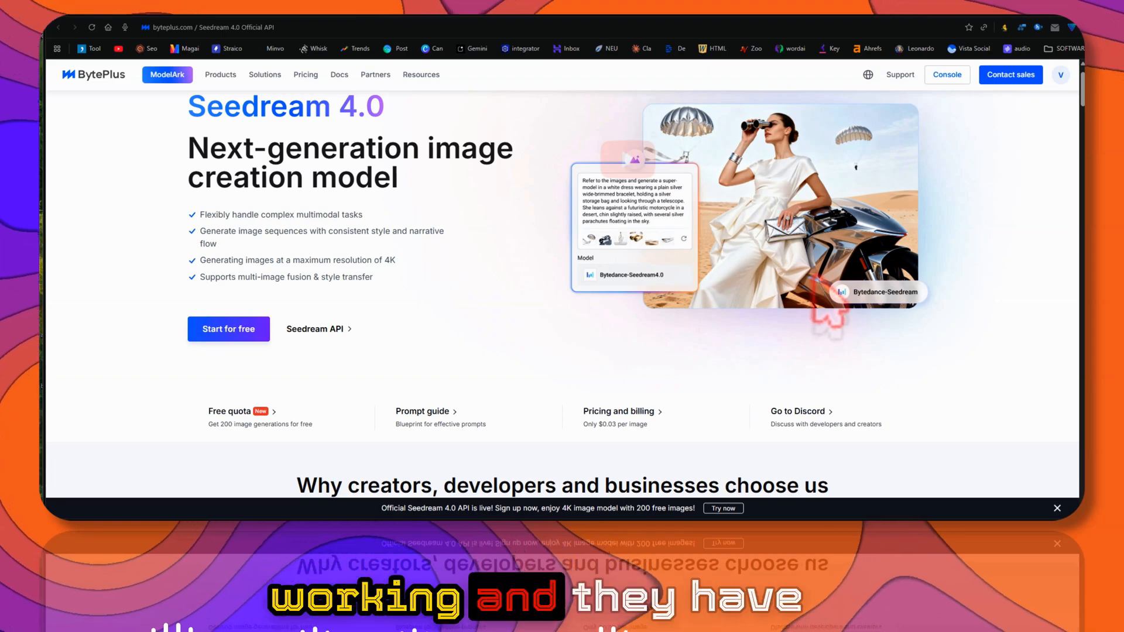
{"action": "mouse_move", "coordinate": [265, 287]}
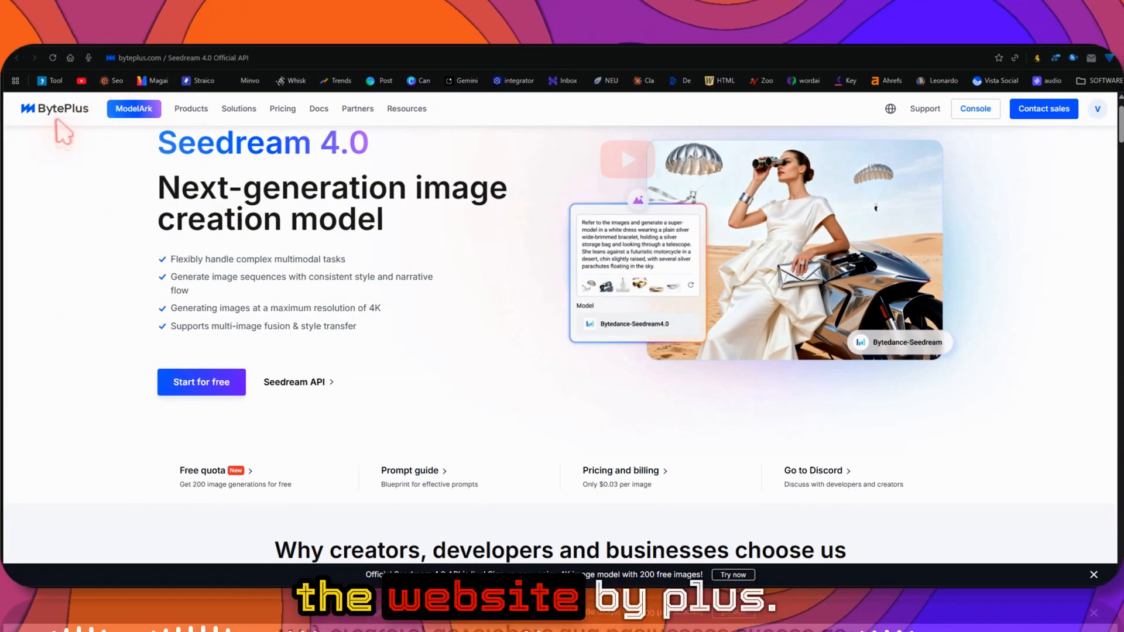
{"action": "scroll", "scroll_direction": "down", "scroll_amount": 3}
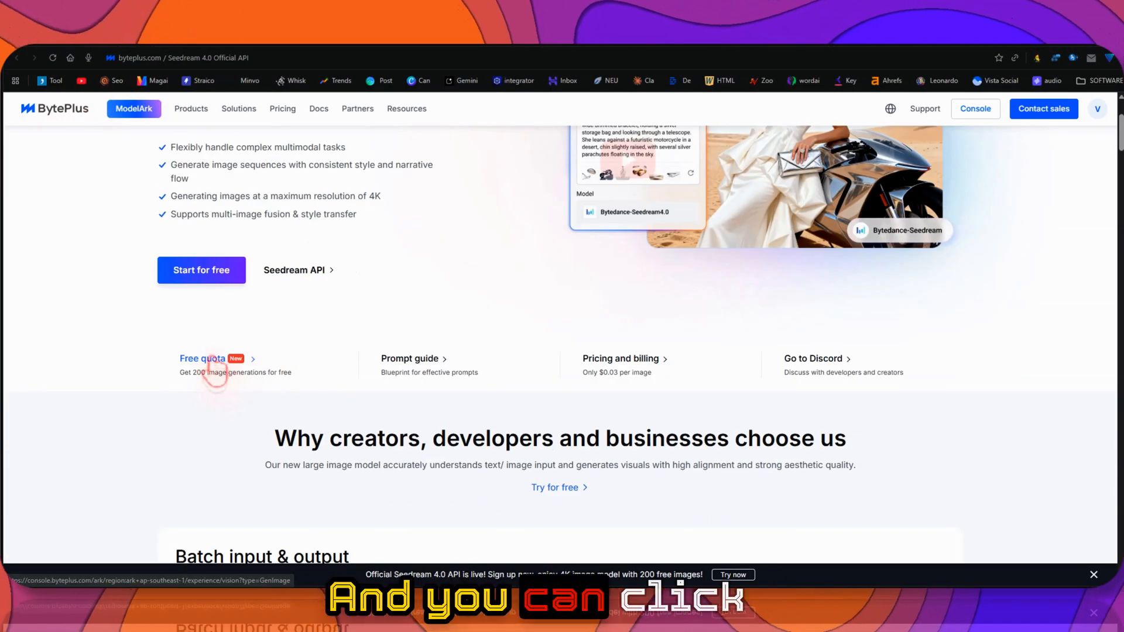
Follow the free quota offer into the console and open the Billing center overview.
{"action": "left_click", "coordinate": [204, 358]}
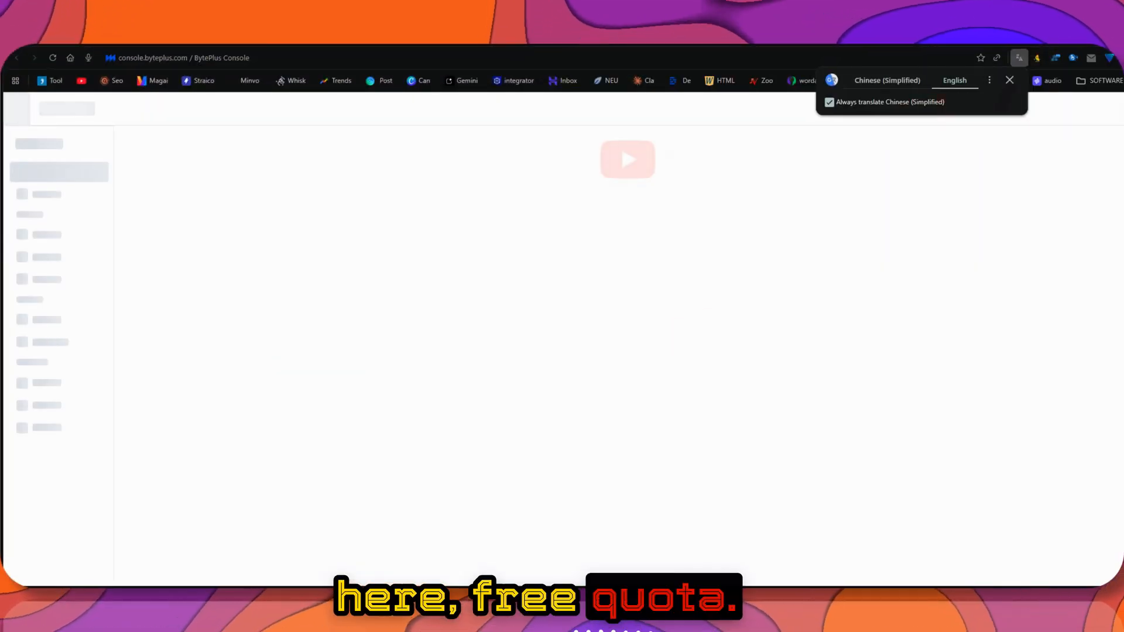
{"action": "left_click", "coordinate": [1010, 80]}
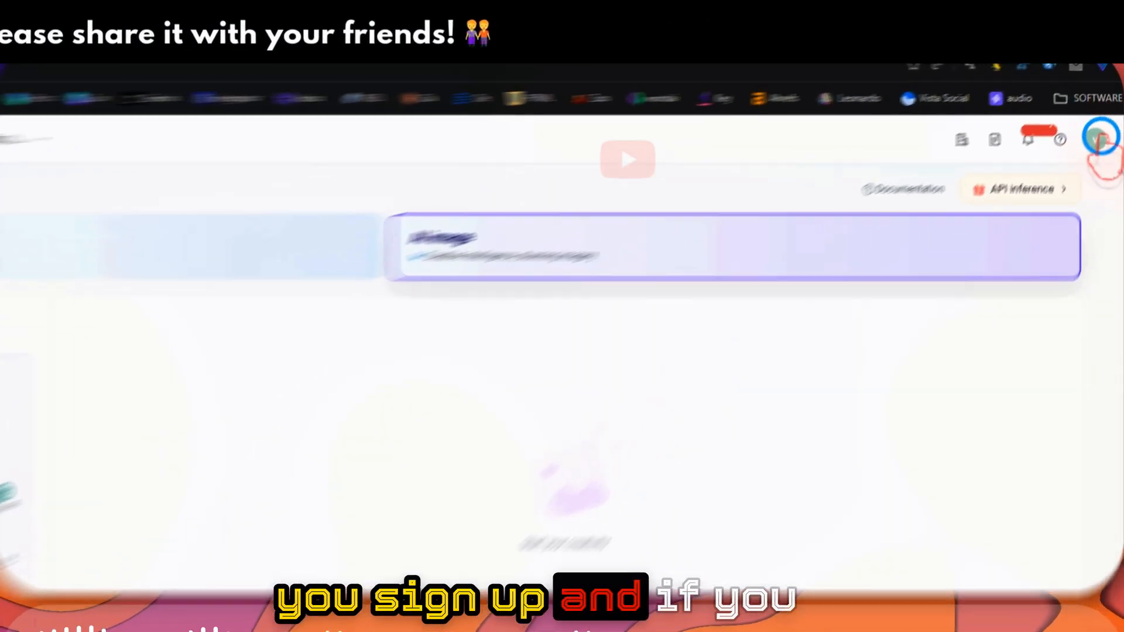
{"action": "left_click", "coordinate": [1092, 138]}
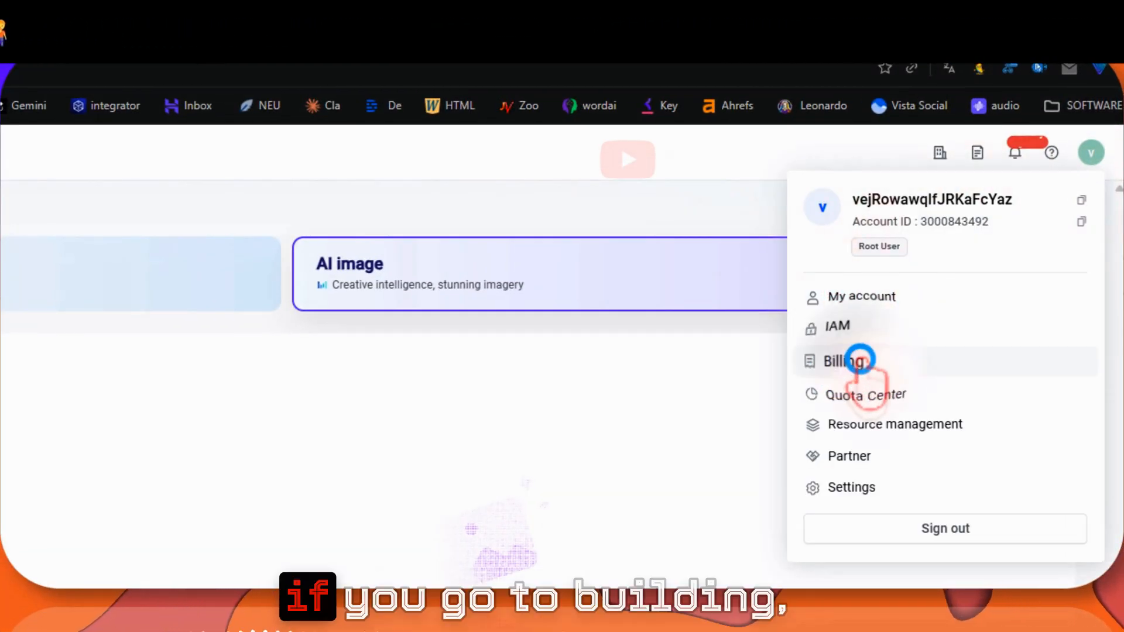
{"action": "left_click", "coordinate": [844, 361]}
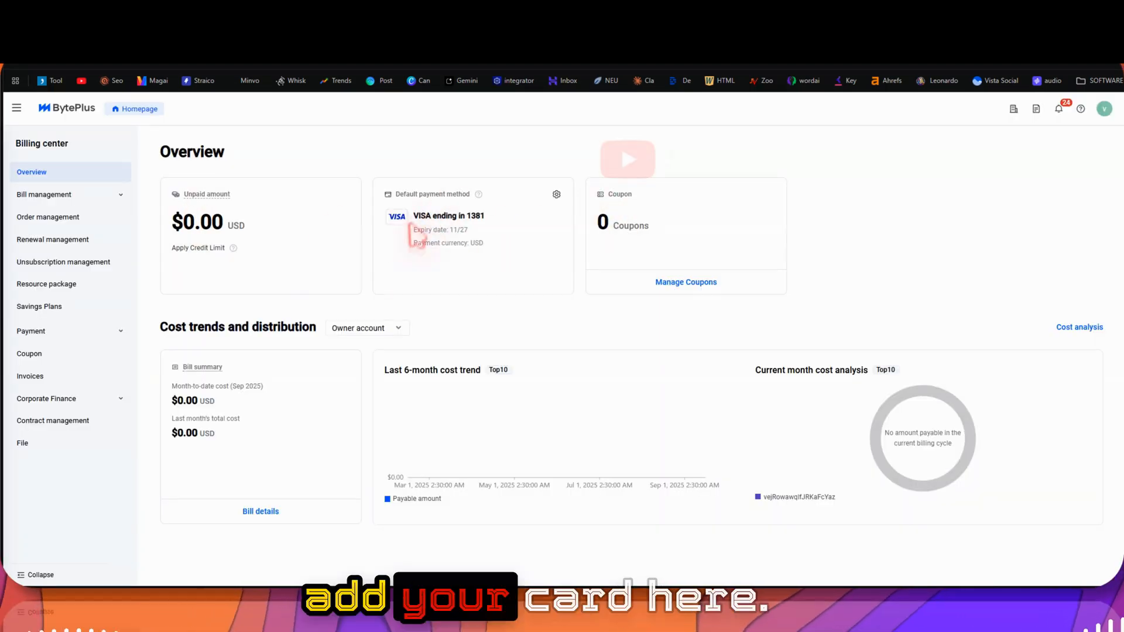
{"action": "mouse_move", "coordinate": [477, 273]}
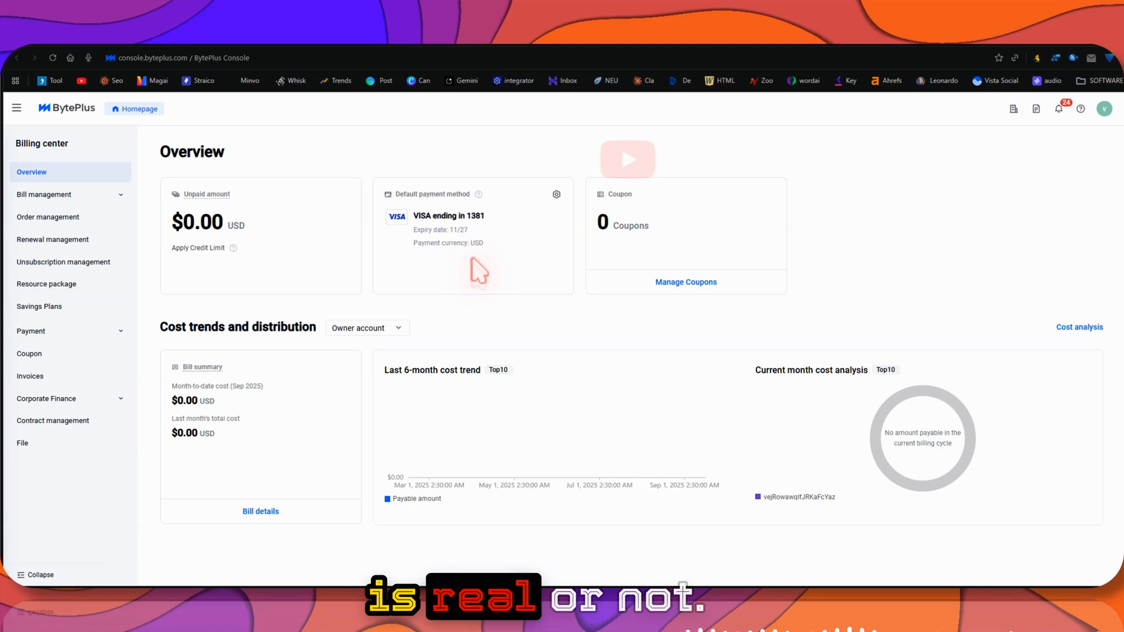
{"action": "mouse_move", "coordinate": [493, 258]}
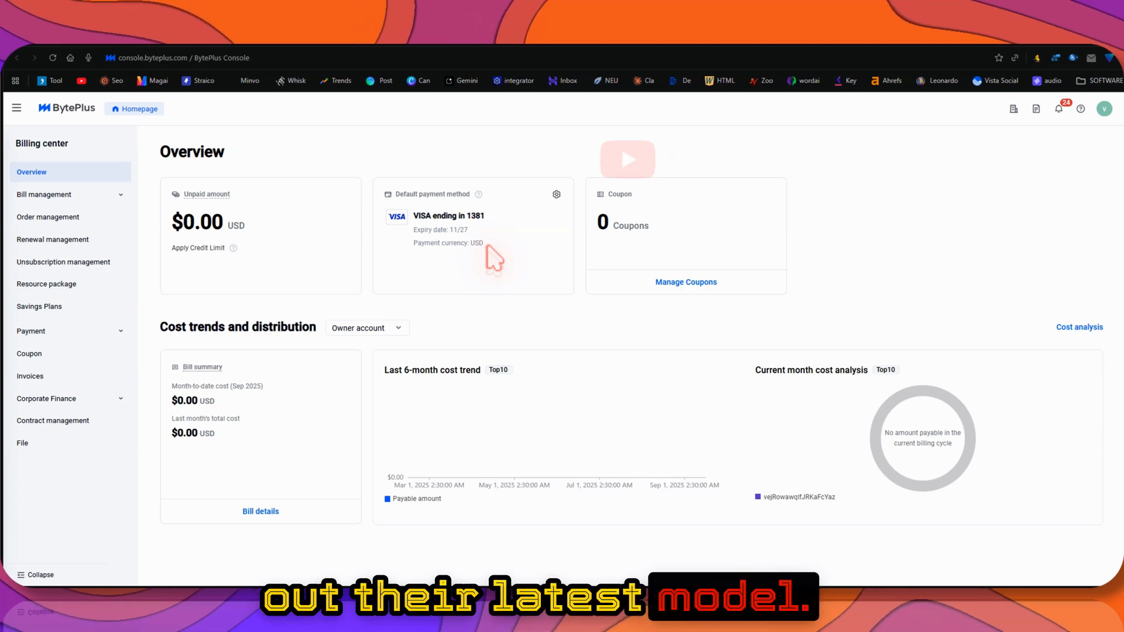
{"action": "mouse_move", "coordinate": [498, 266]}
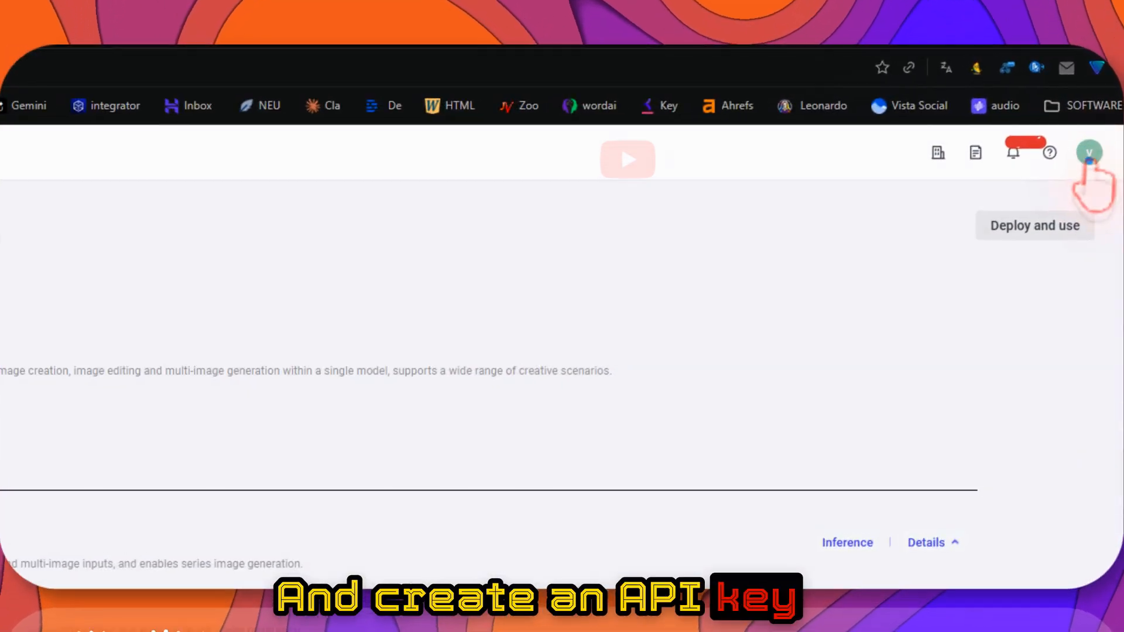
Open Playground > Media for the AI video generation page and start quick API access.
{"action": "left_click", "coordinate": [1089, 153]}
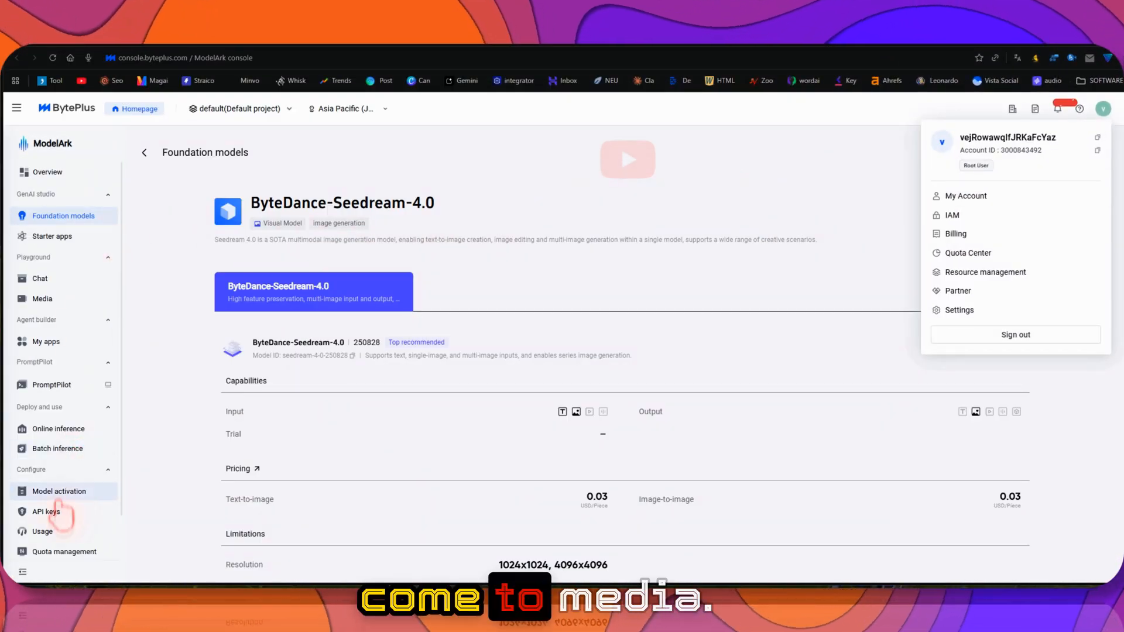
{"action": "left_click", "coordinate": [41, 298]}
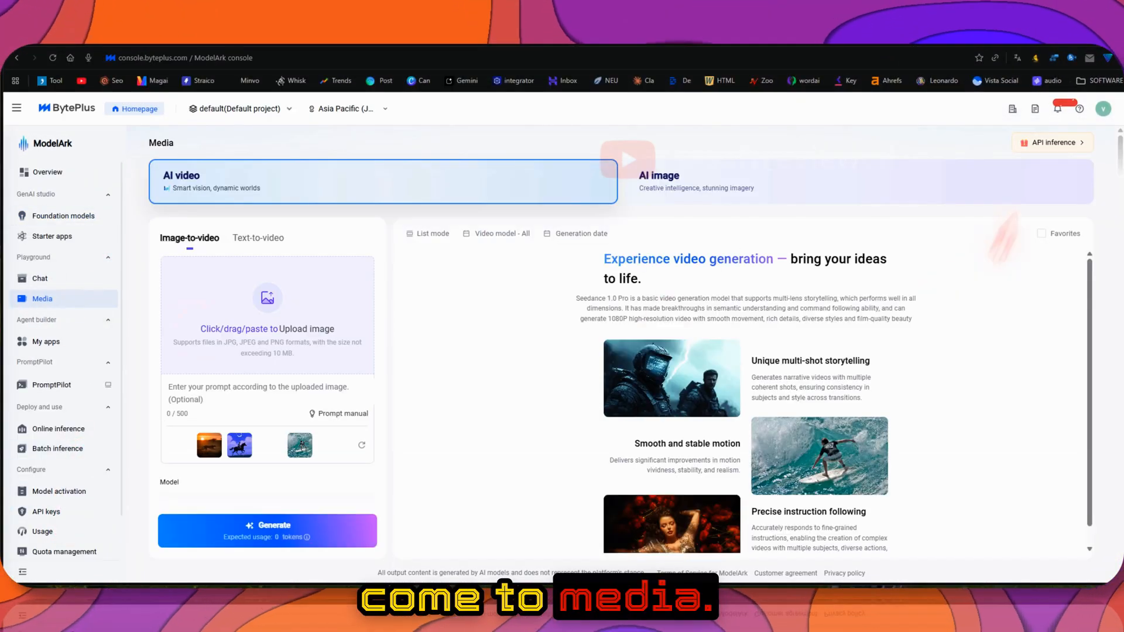
{"action": "left_click", "coordinate": [1052, 143]}
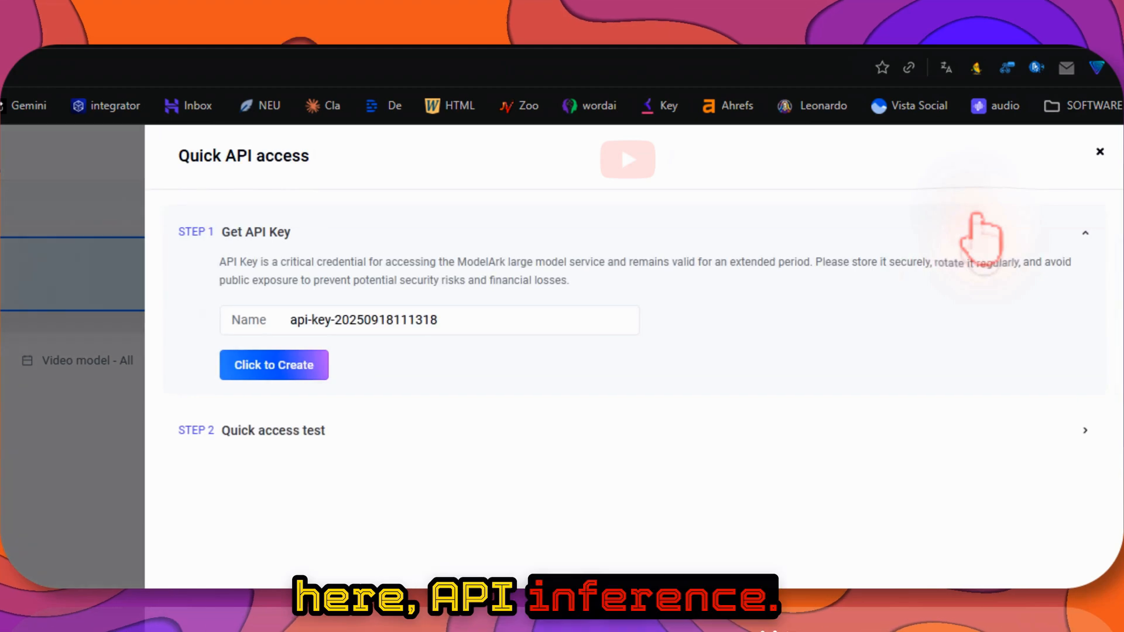
{"action": "left_click", "coordinate": [273, 365]}
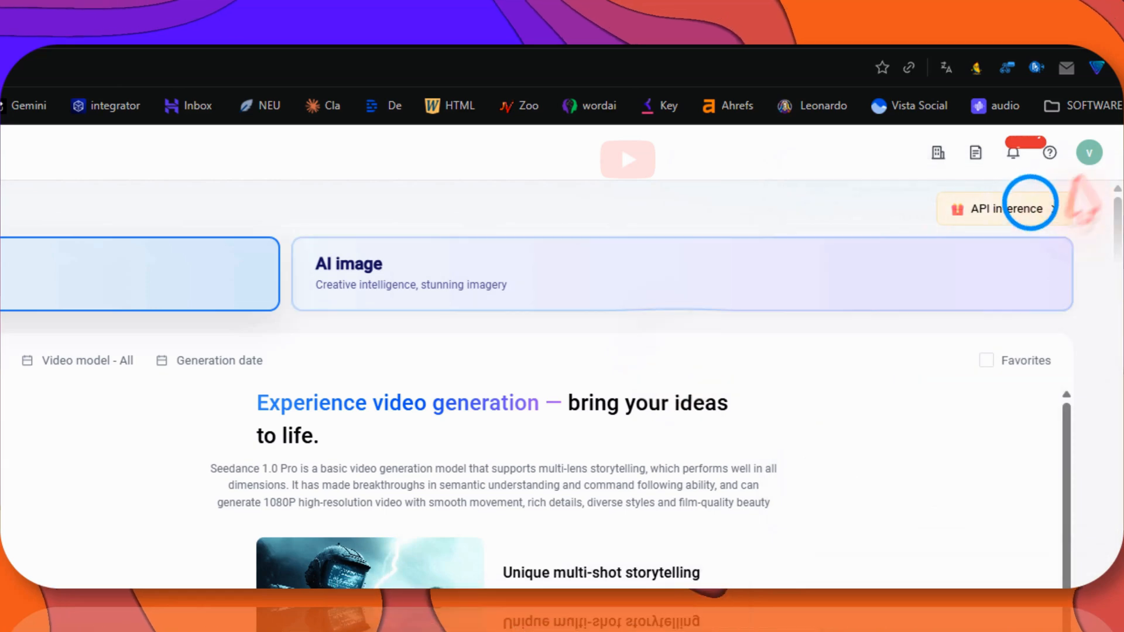
Start the API inference setup with ByteDance-Seedream-4.0 as the sample code model.
{"action": "left_click", "coordinate": [996, 209]}
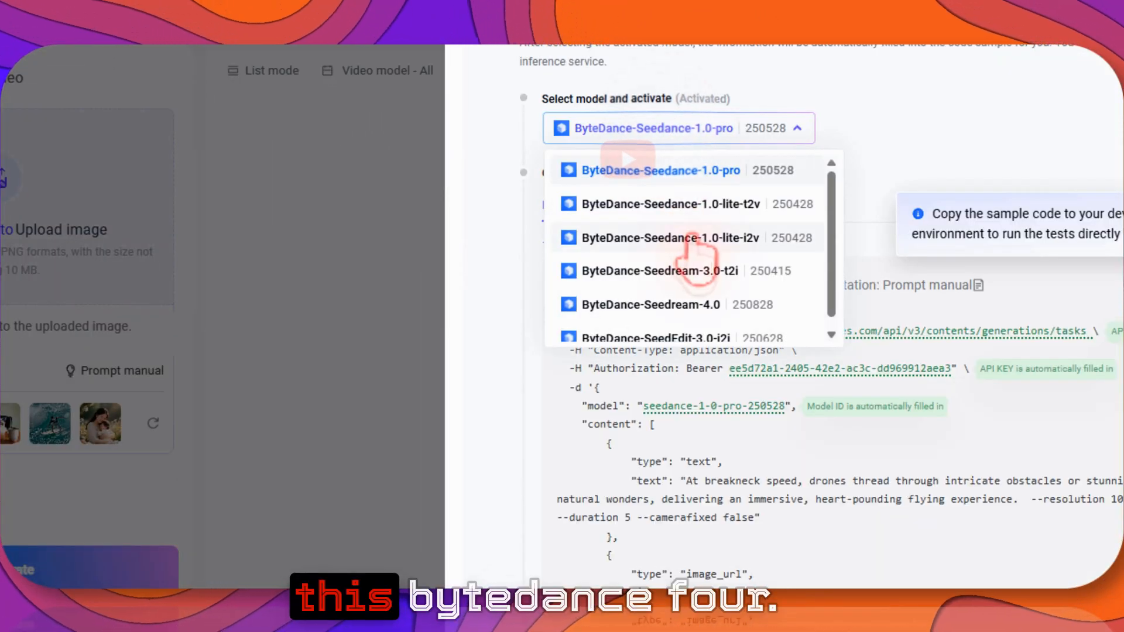
{"action": "left_click", "coordinate": [649, 303]}
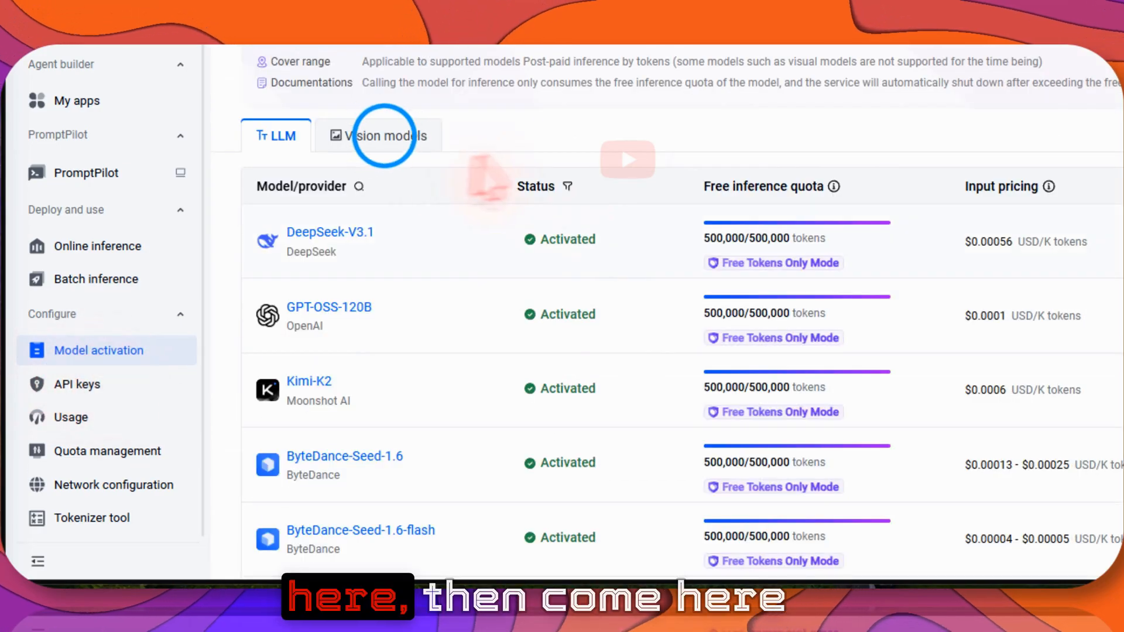
Show the Vision models quotas and read Seedream-4.0's 175 of 200 remaining images.
{"action": "left_click", "coordinate": [379, 135]}
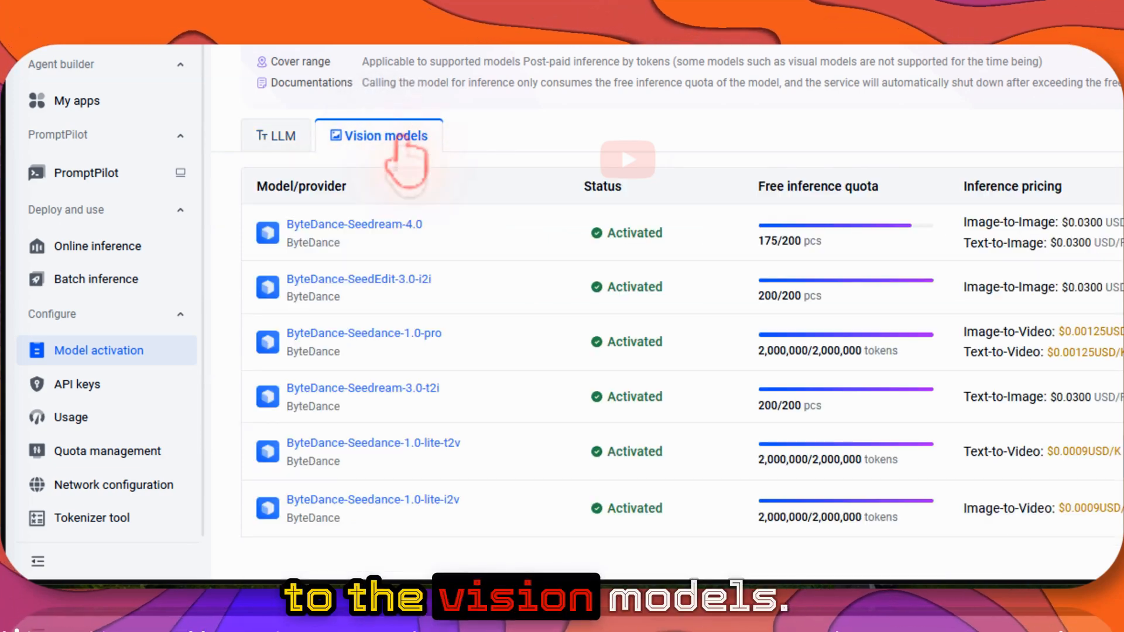
{"action": "mouse_move", "coordinate": [773, 247]}
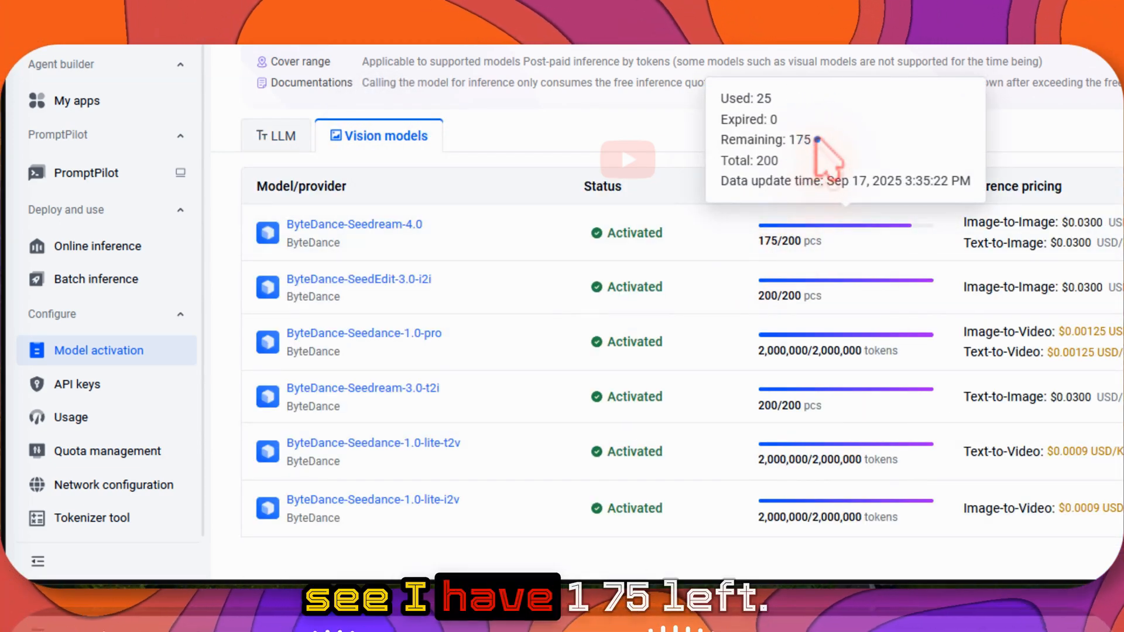
{"action": "right_click", "coordinate": [800, 140]}
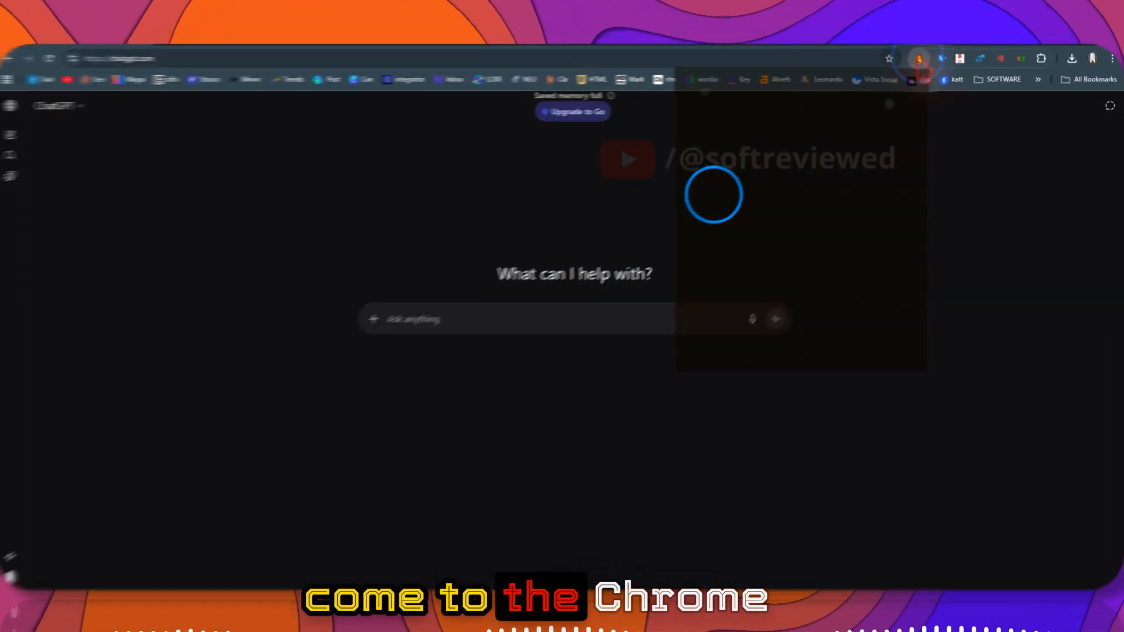
{"action": "left_click", "coordinate": [783, 58]}
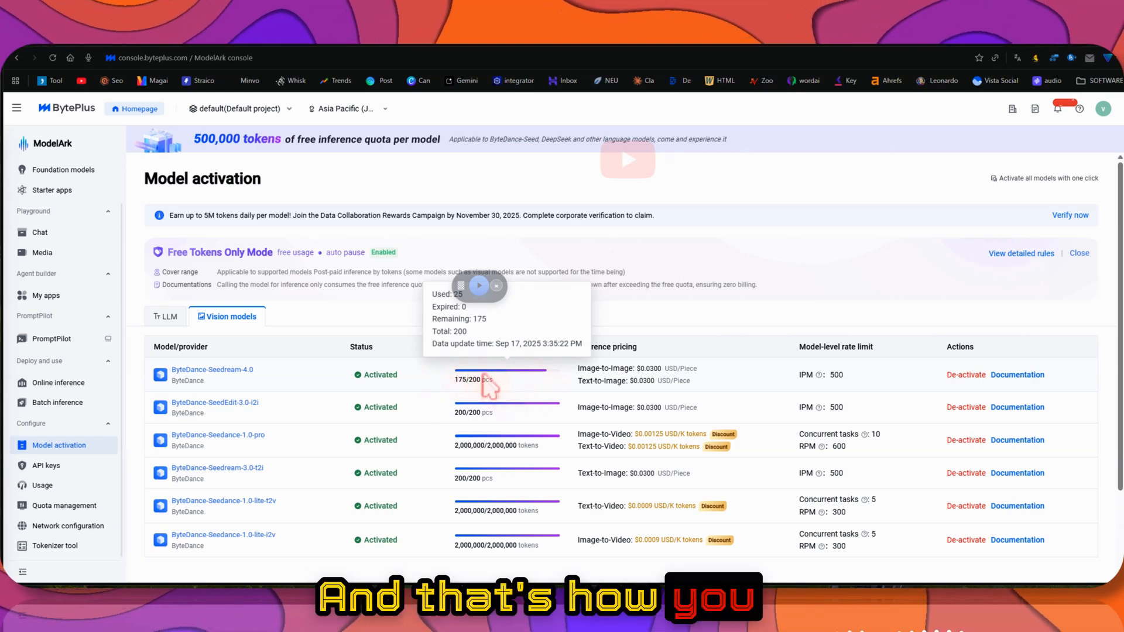
{"action": "mouse_move", "coordinate": [667, 402]}
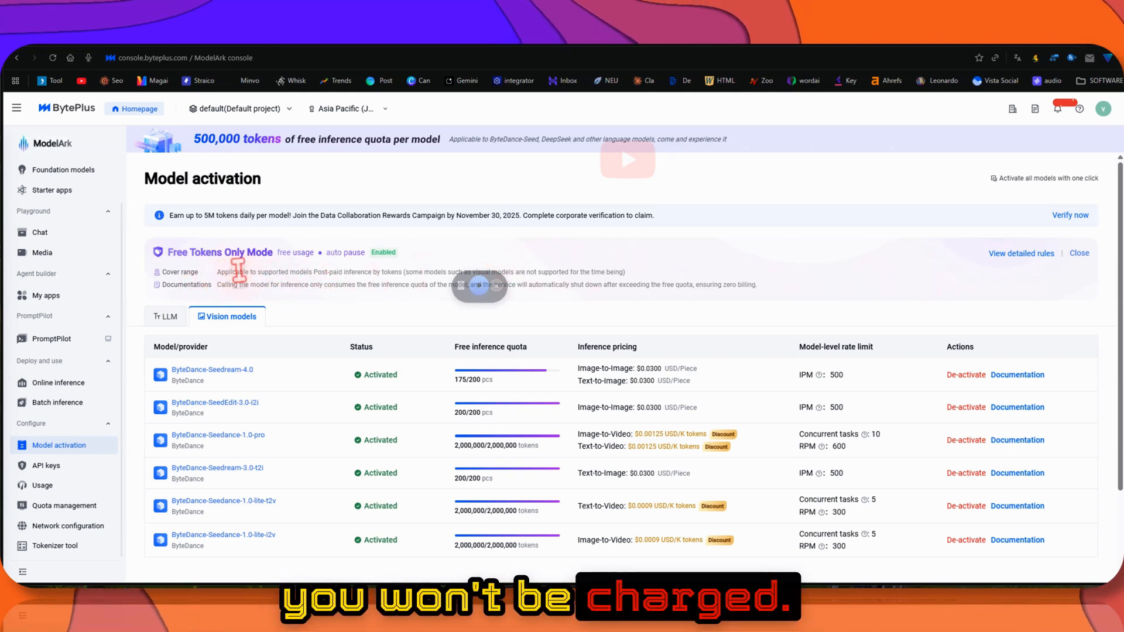
{"action": "mouse_move", "coordinate": [1026, 276]}
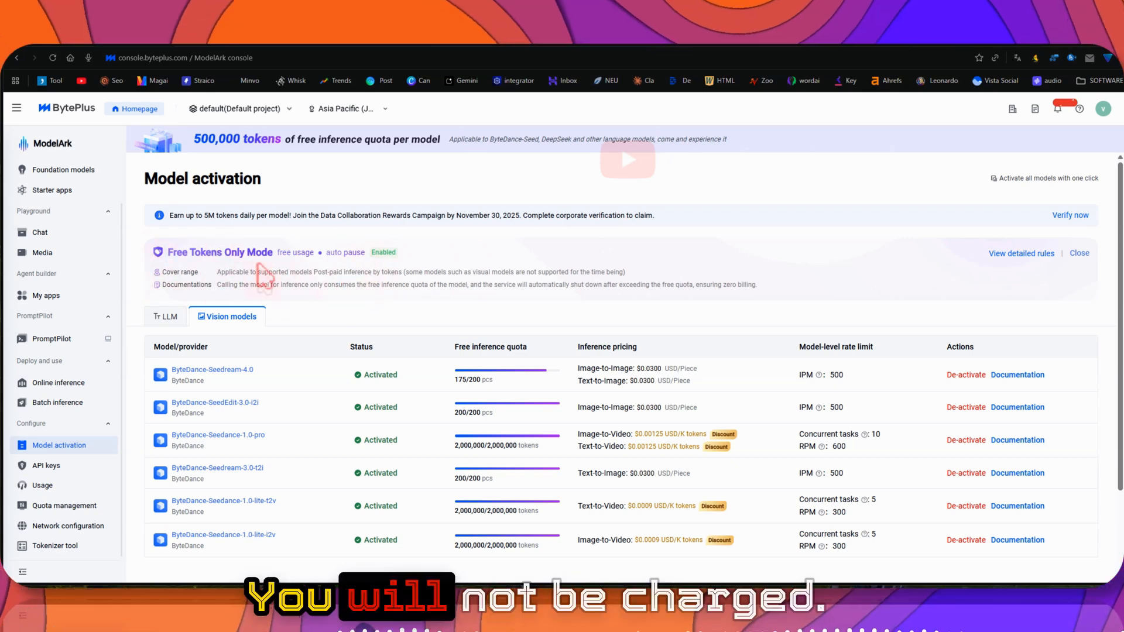
{"action": "mouse_move", "coordinate": [344, 291]}
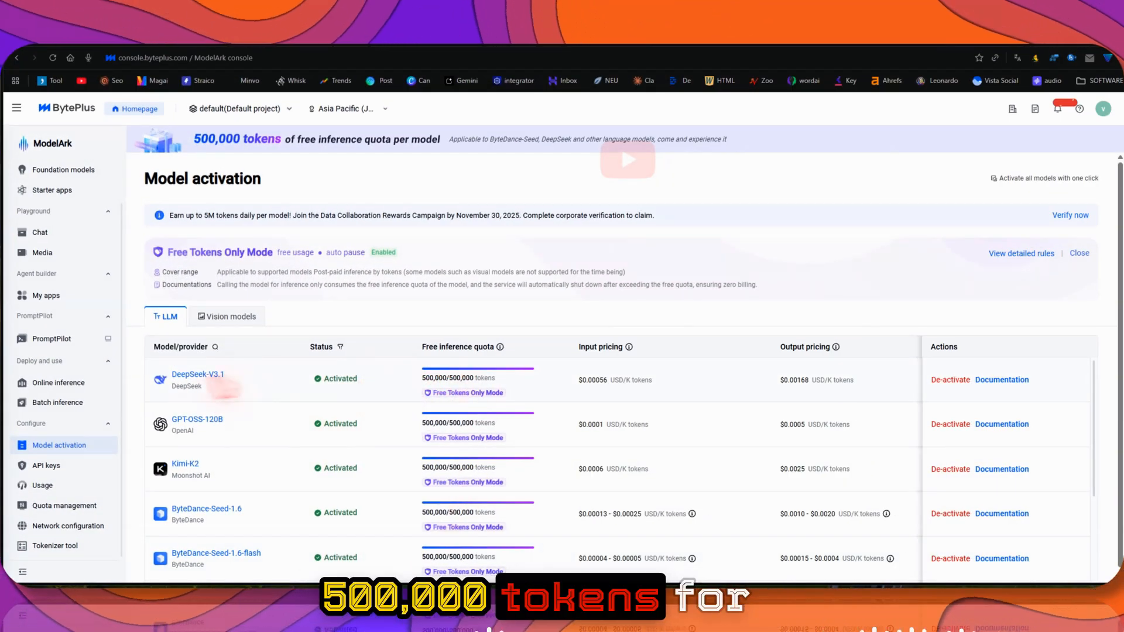
Scroll the LLM list down to the DeepSeek models, checking their 500,000-token free quotas.
{"action": "scroll", "scroll_direction": "down", "scroll_amount": 3}
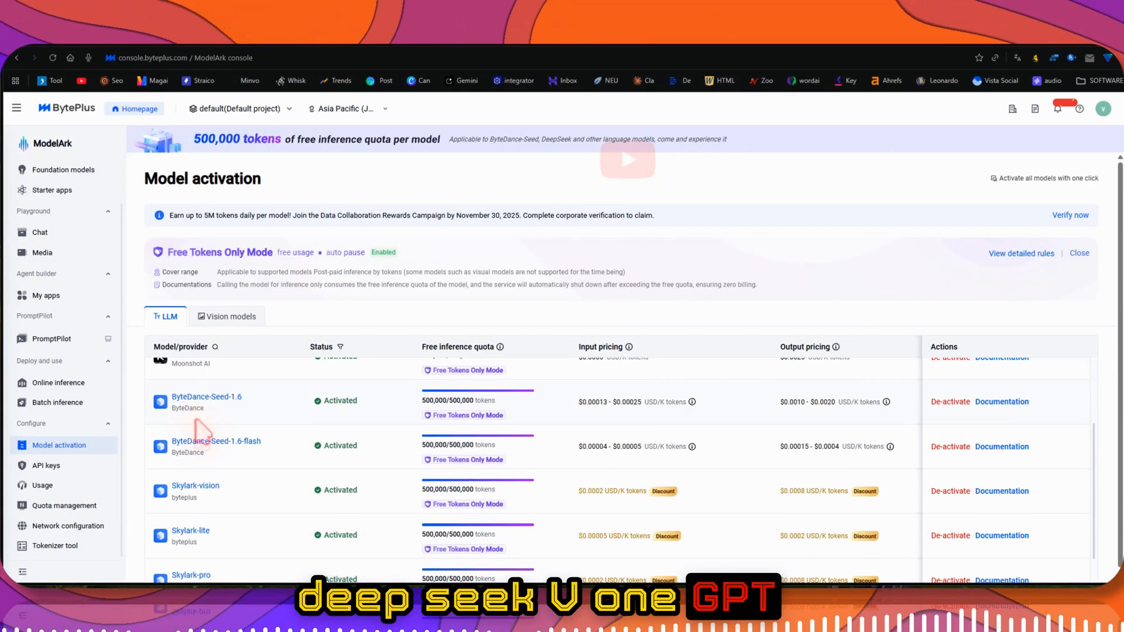
{"action": "scroll", "scroll_direction": "down", "scroll_amount": 3}
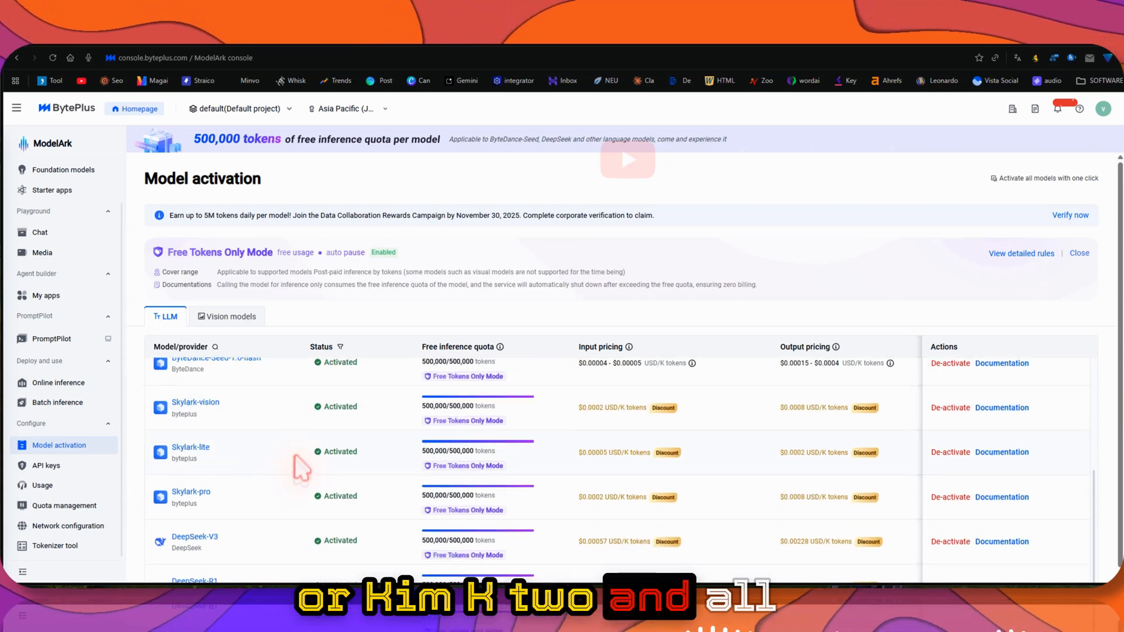
{"action": "scroll", "scroll_direction": "down", "scroll_amount": 3}
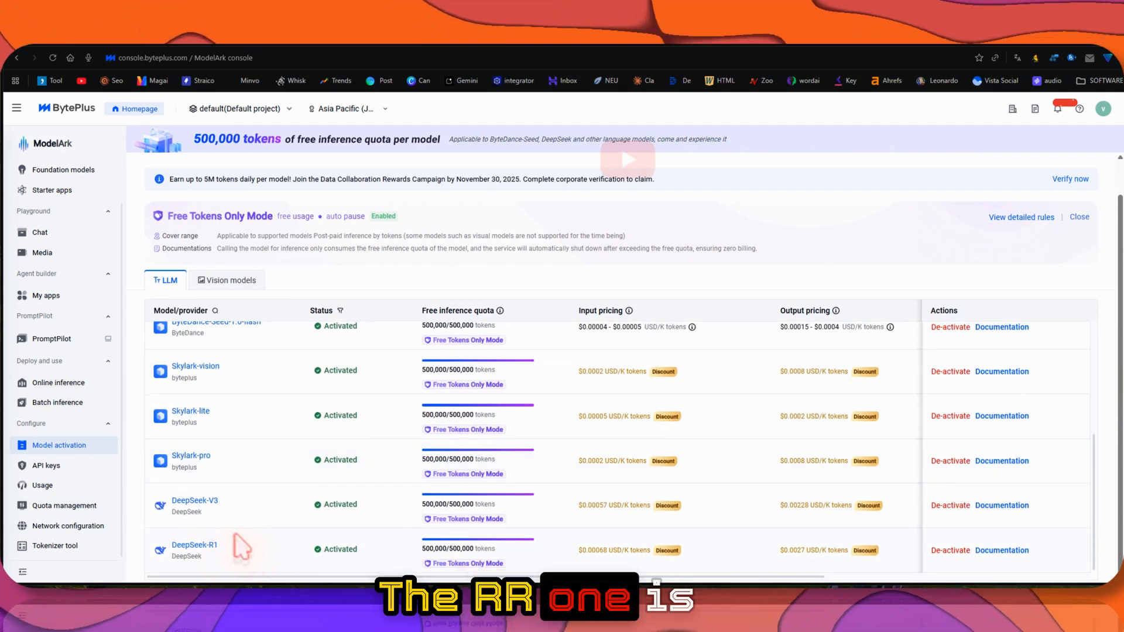
{"action": "scroll", "scroll_direction": "up", "scroll_amount": 3}
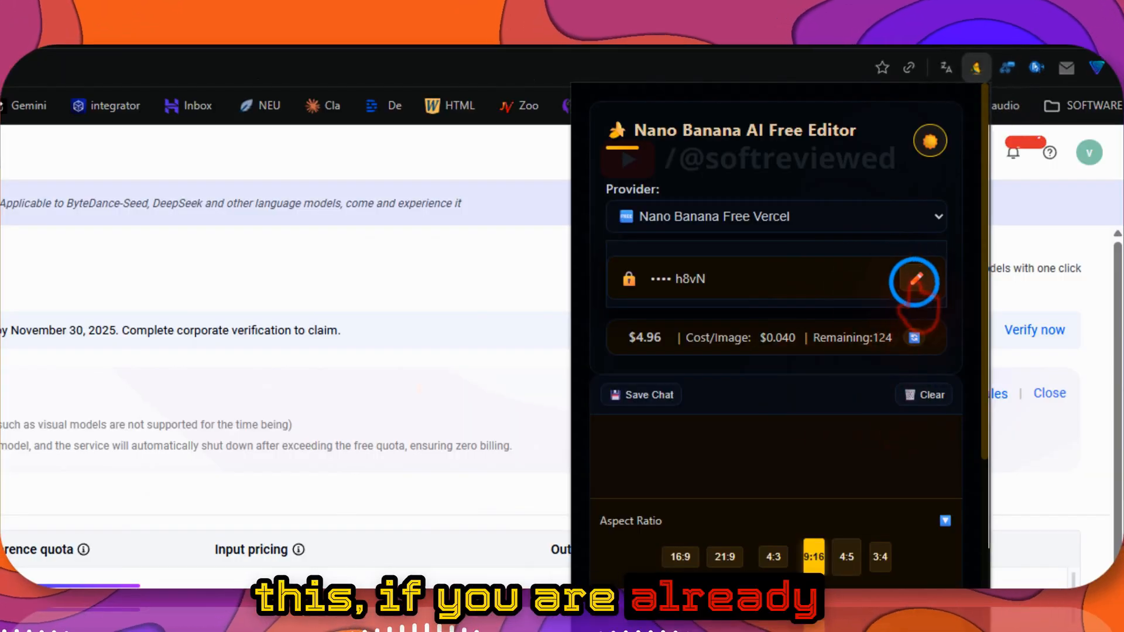
Swap the Nano Banana extension's saved provider API key for the new key.
{"action": "left_click", "coordinate": [915, 280]}
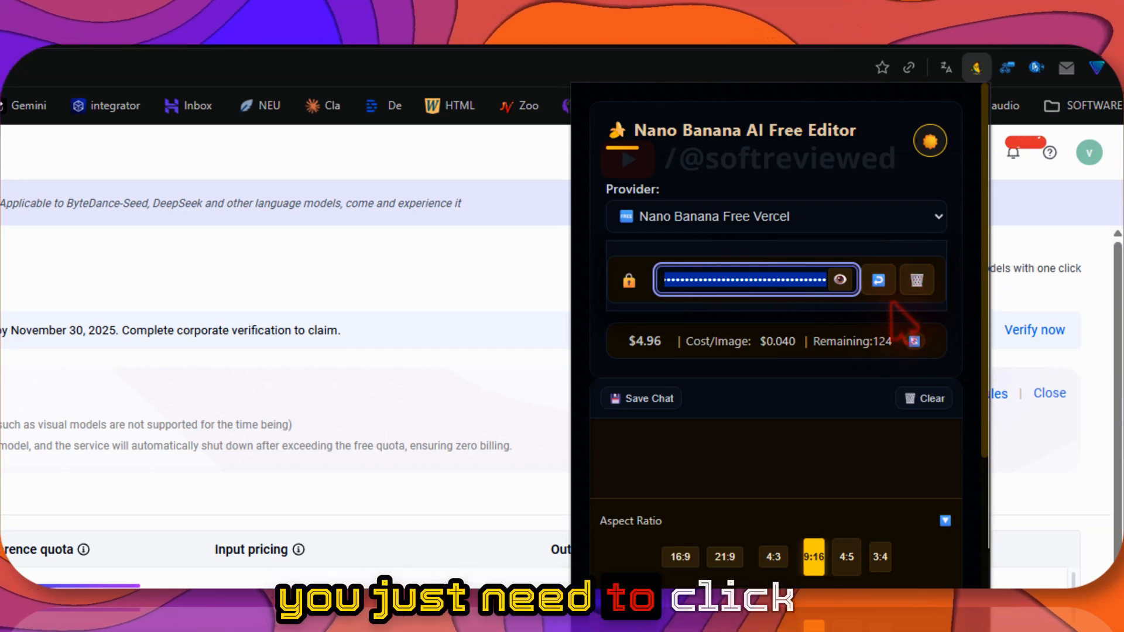
{"action": "left_click", "coordinate": [916, 280]}
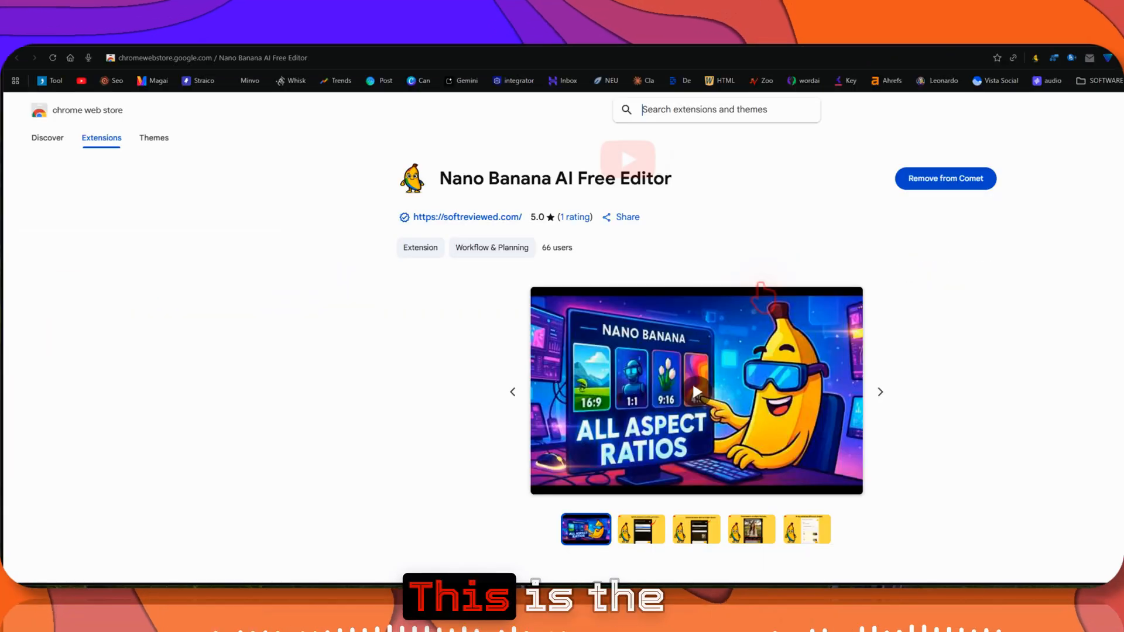
Scroll the Nano Banana AI Free Editor Web Store listing to read its Overview.
{"action": "scroll", "scroll_direction": "down", "scroll_amount": 3}
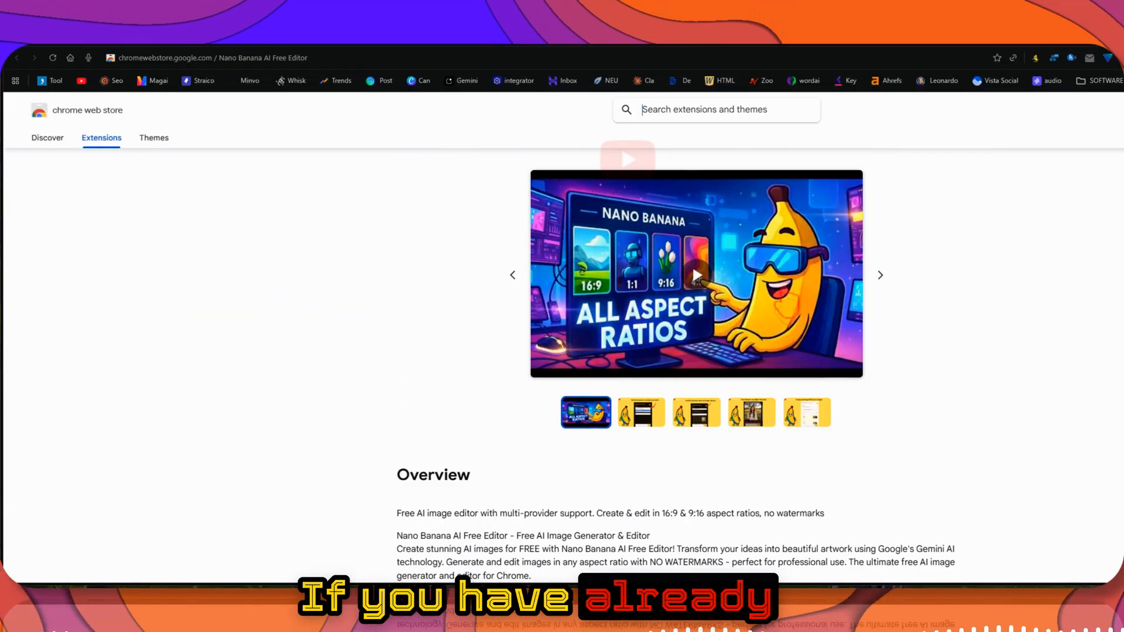
{"action": "scroll", "scroll_direction": "up", "scroll_amount": 3}
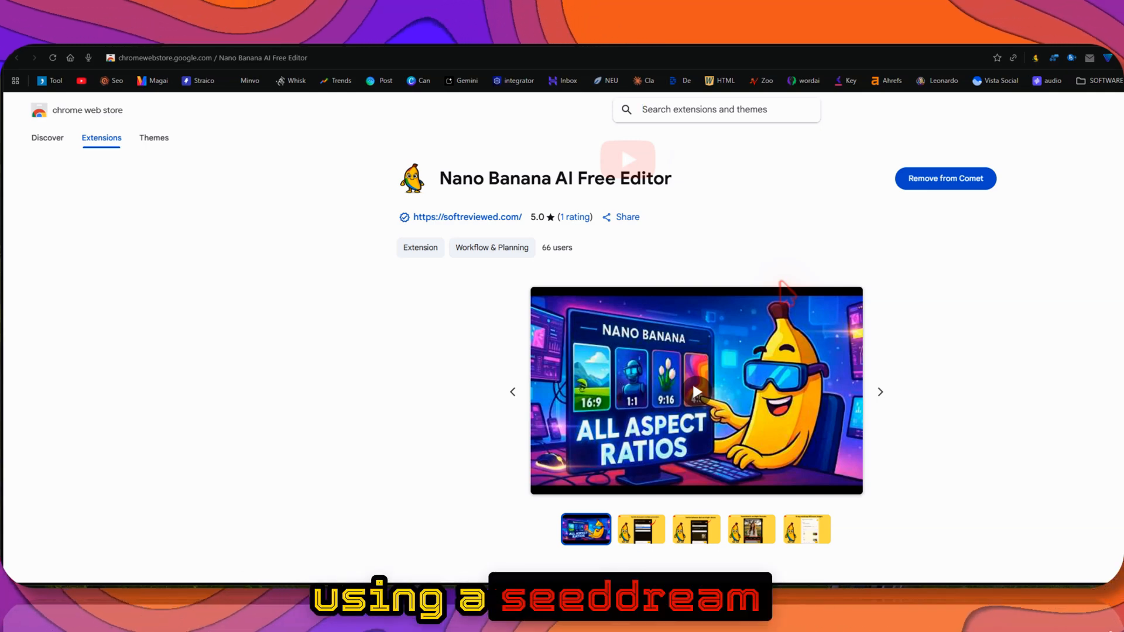
{"action": "scroll", "scroll_direction": "down", "scroll_amount": 3}
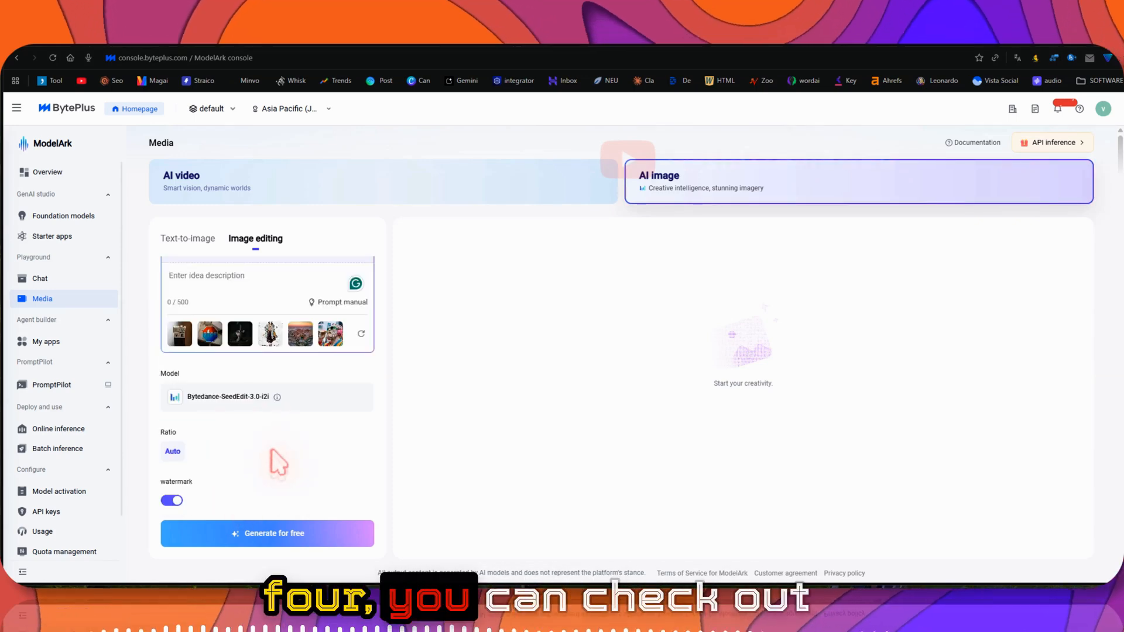
{"action": "mouse_move", "coordinate": [278, 412]}
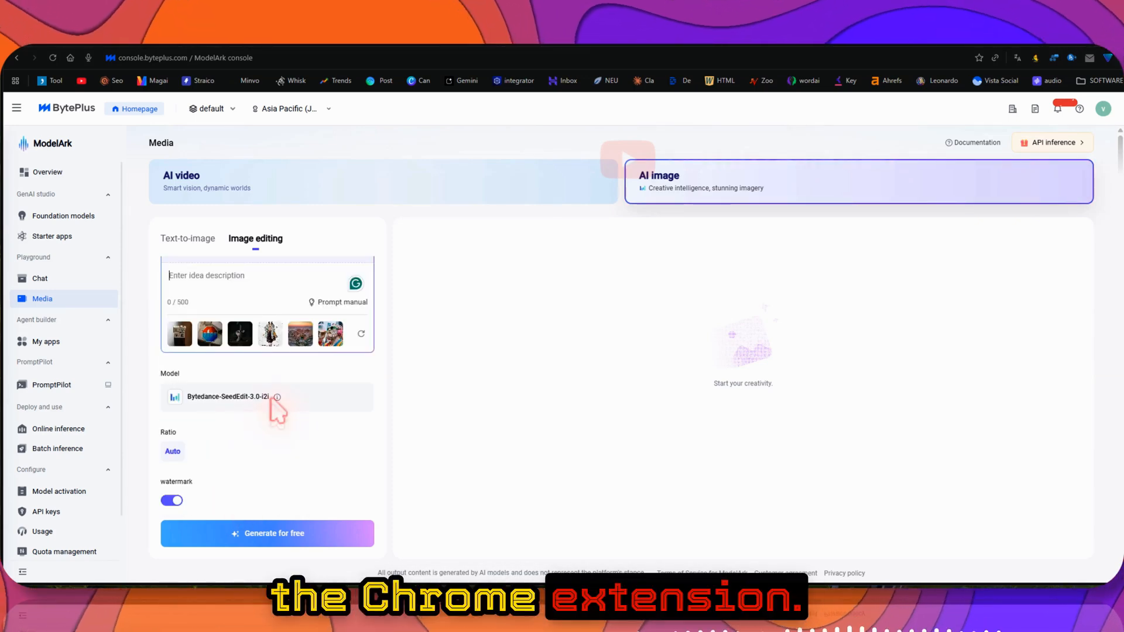